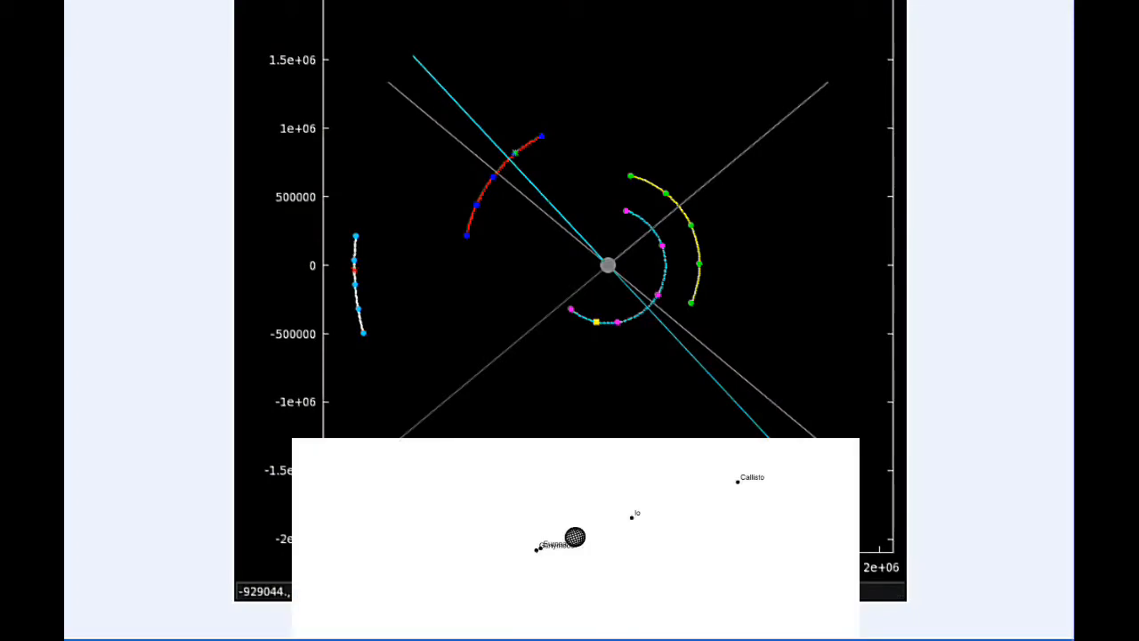
{"action": "mouse_move", "coordinate": [572, 320]}
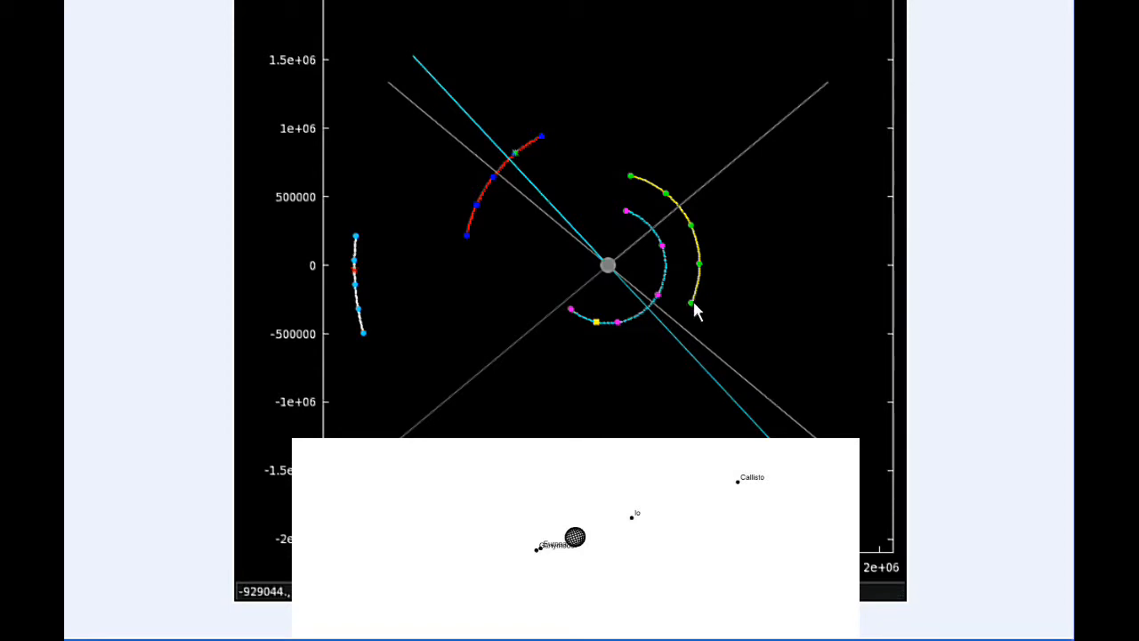
{"action": "mouse_move", "coordinate": [592, 183]}
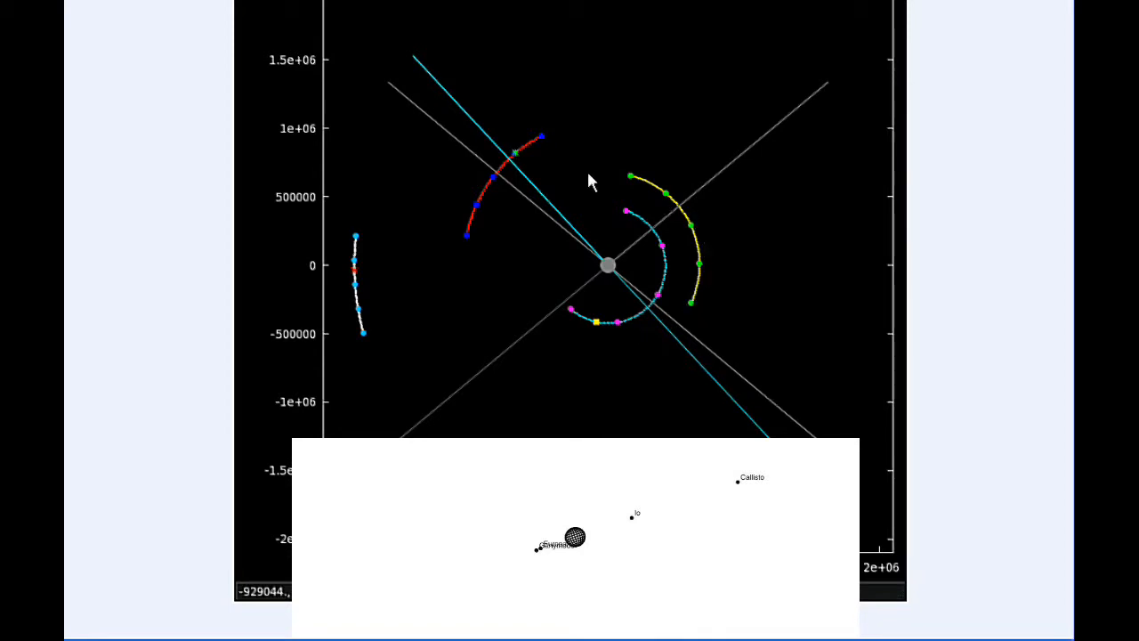
{"action": "mouse_move", "coordinate": [534, 151]}
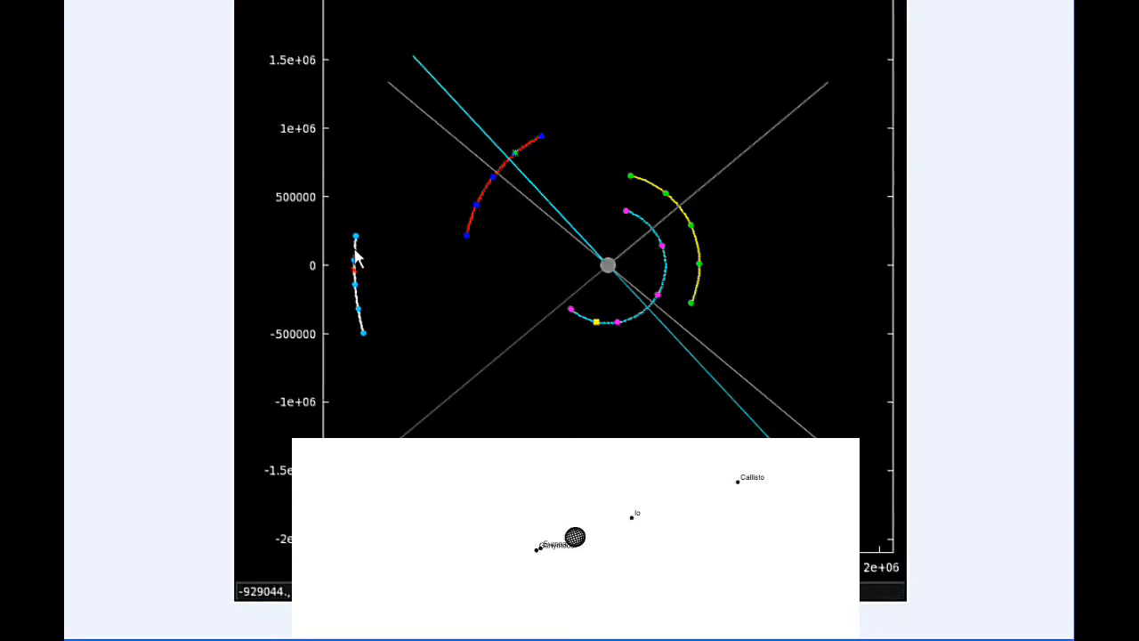
{"action": "mouse_move", "coordinate": [363, 343]}
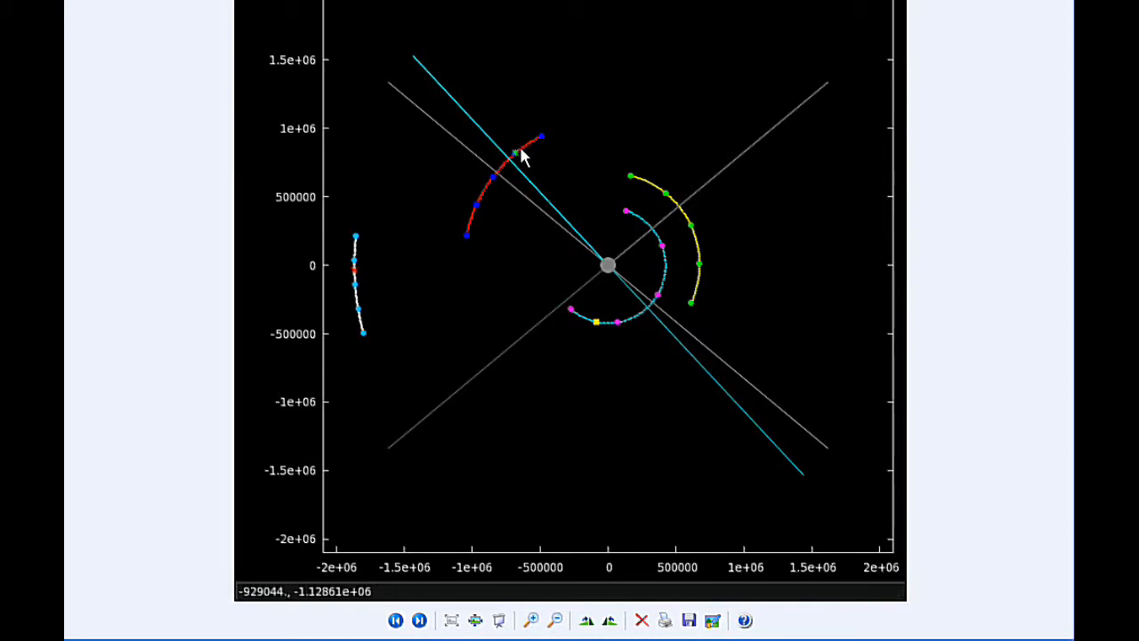
{"action": "mouse_move", "coordinate": [519, 165]}
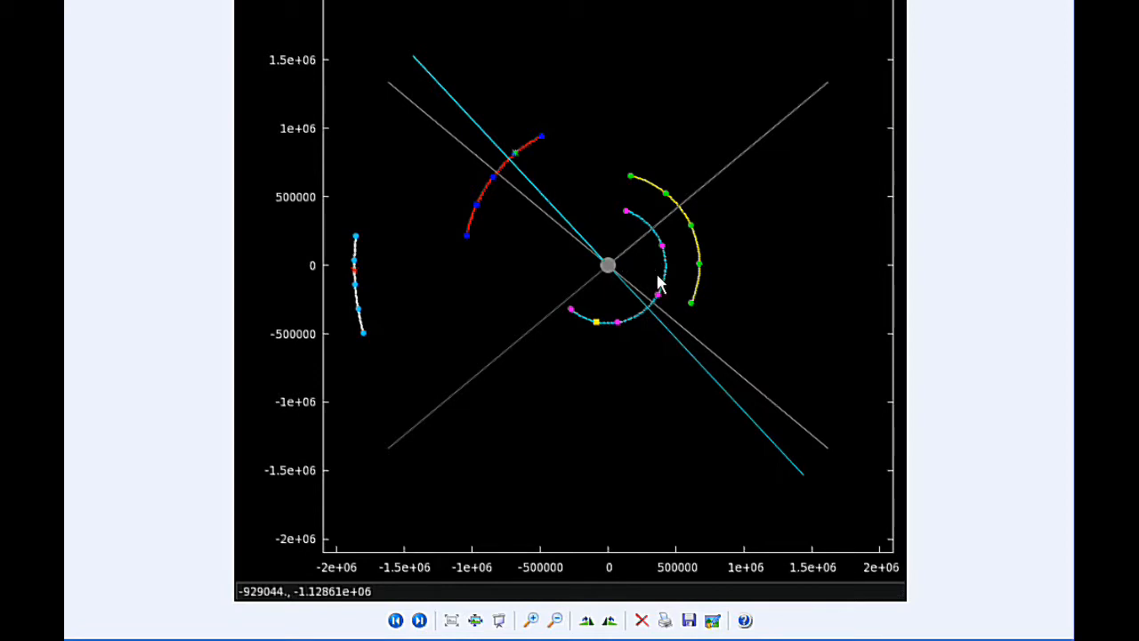
{"action": "mouse_move", "coordinate": [646, 276]}
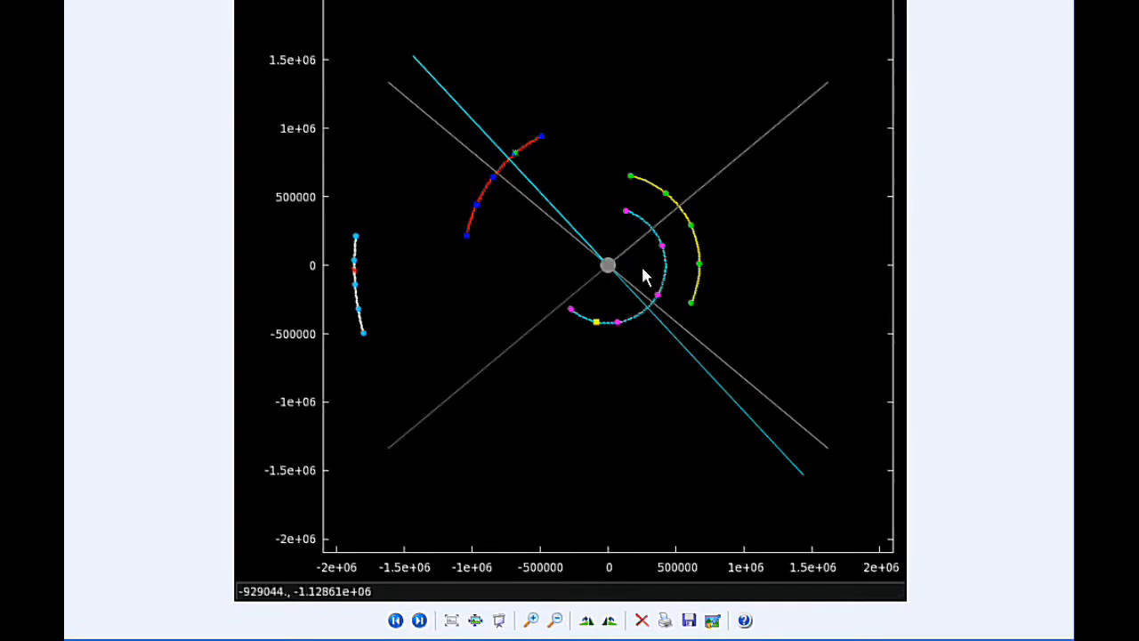
{"action": "mouse_move", "coordinate": [620, 231]}
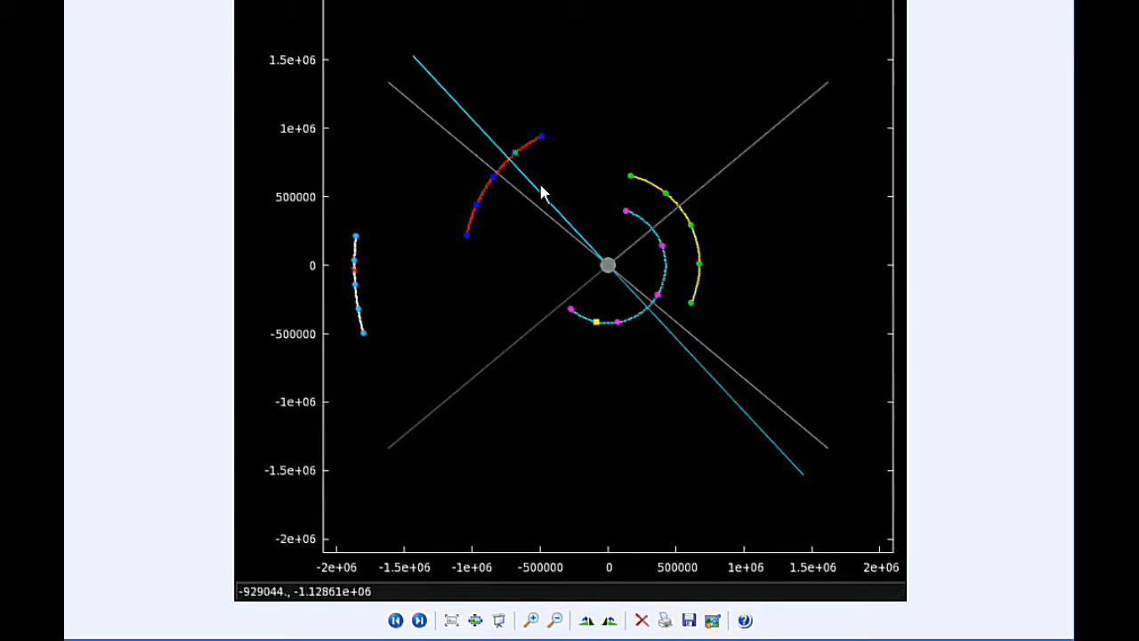
{"action": "mouse_move", "coordinate": [593, 332]}
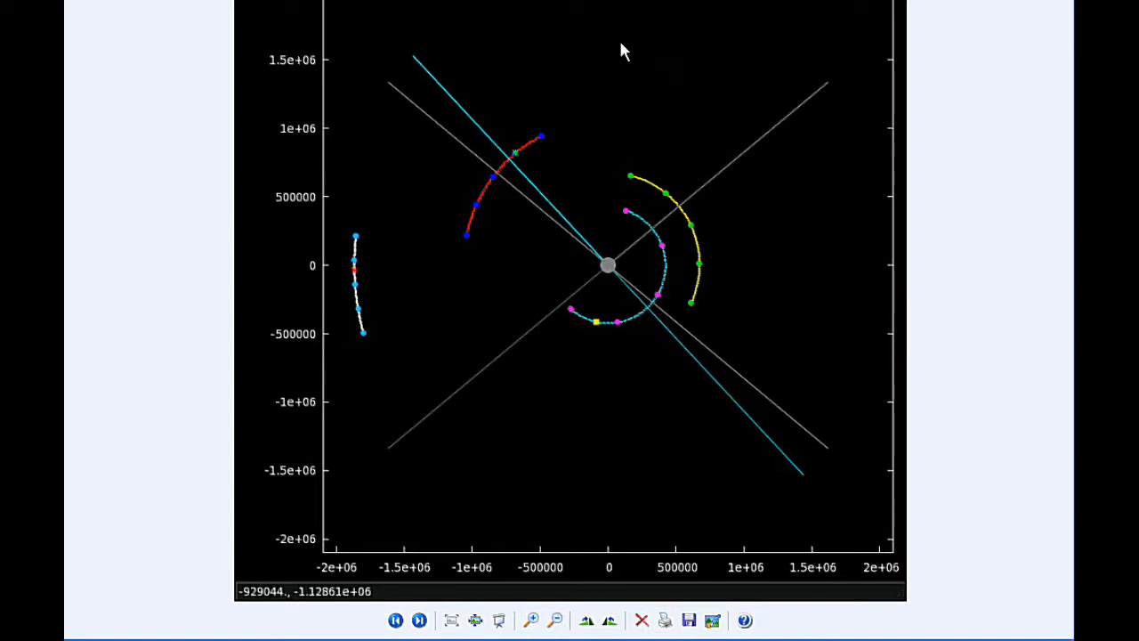
{"action": "mouse_move", "coordinate": [520, 117]}
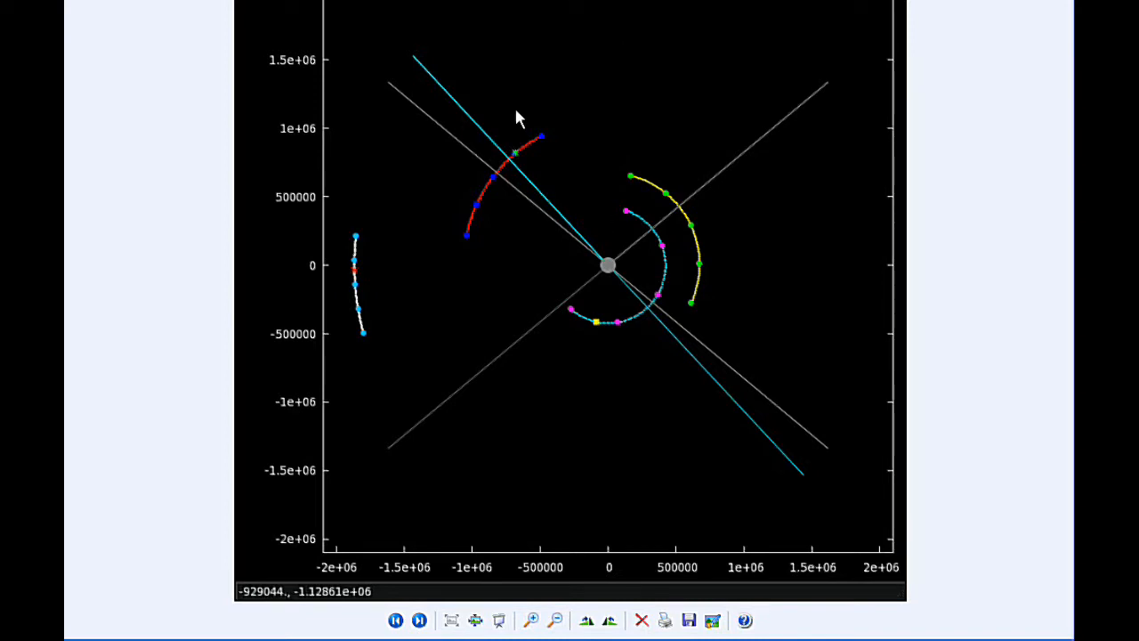
{"action": "mouse_move", "coordinate": [521, 160]}
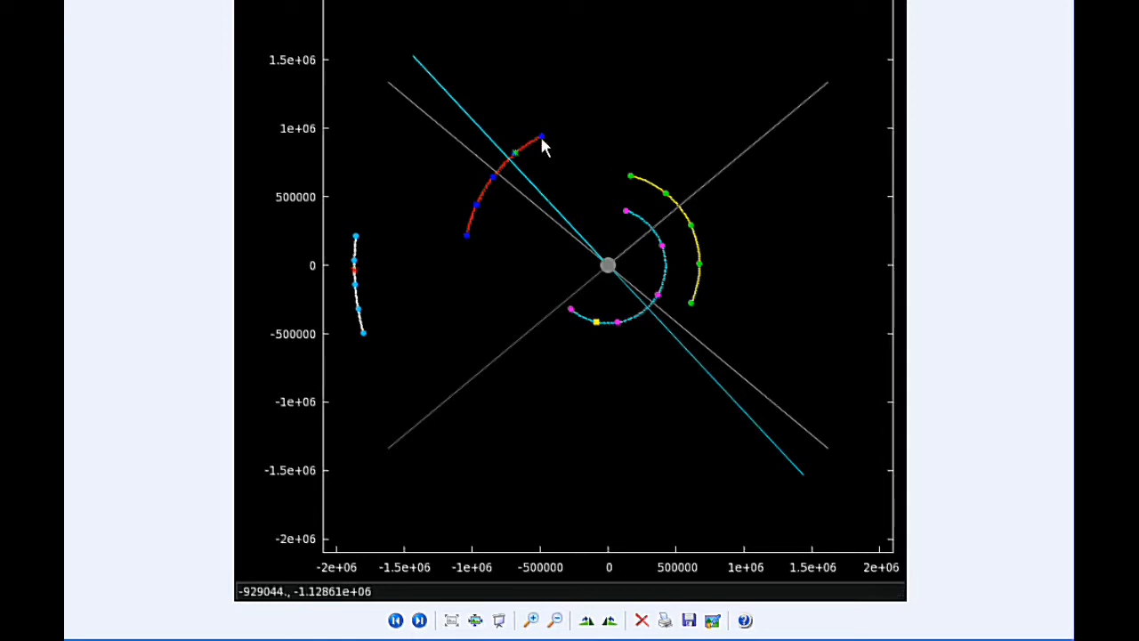
{"action": "mouse_move", "coordinate": [538, 175]}
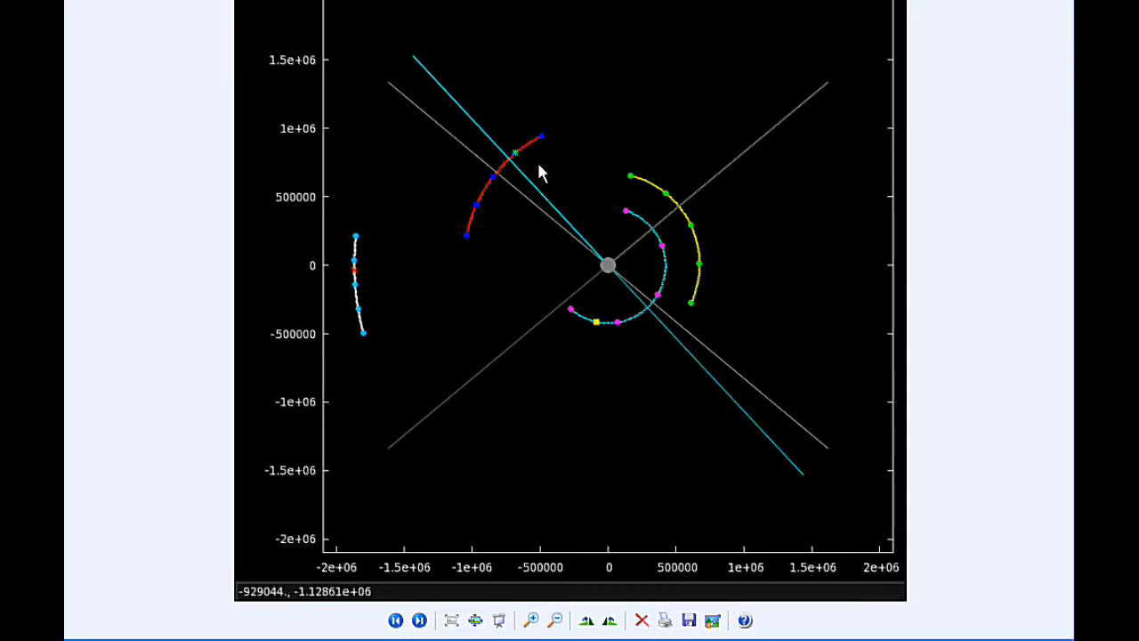
{"action": "mouse_move", "coordinate": [520, 160]}
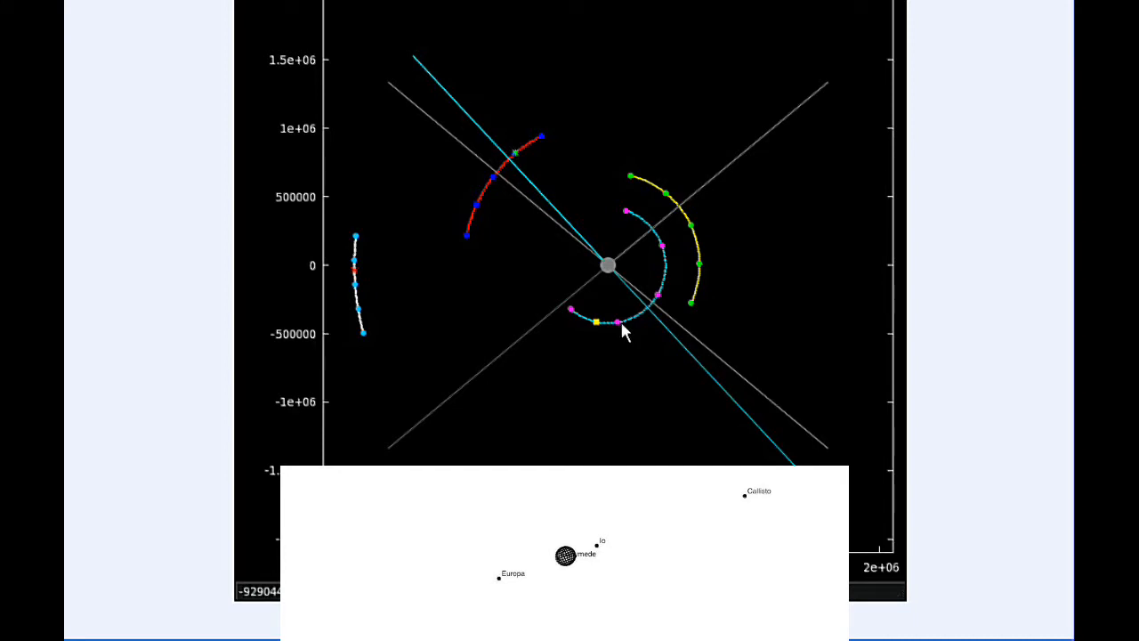
{"action": "mouse_move", "coordinate": [623, 294]}
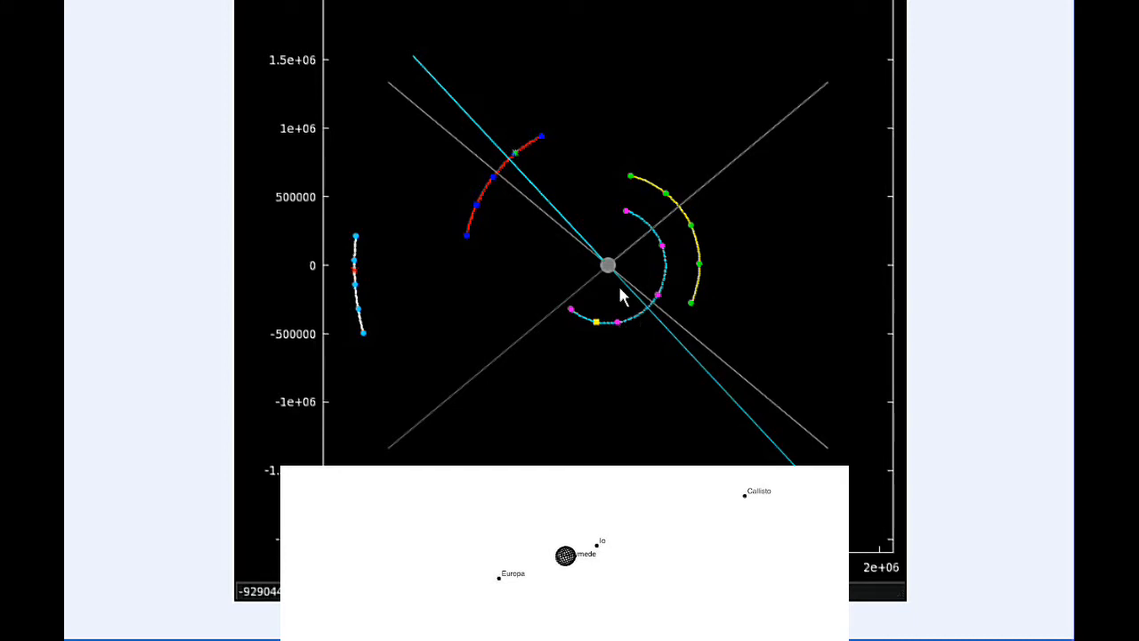
{"action": "mouse_move", "coordinate": [518, 164]}
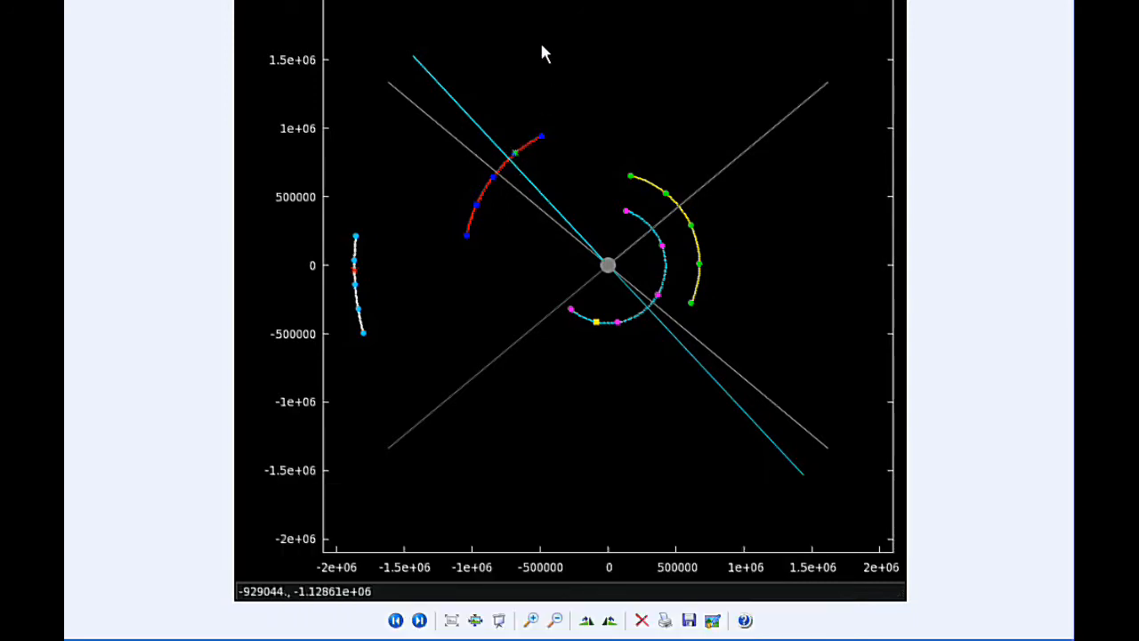
{"action": "mouse_move", "coordinate": [356, 276]}
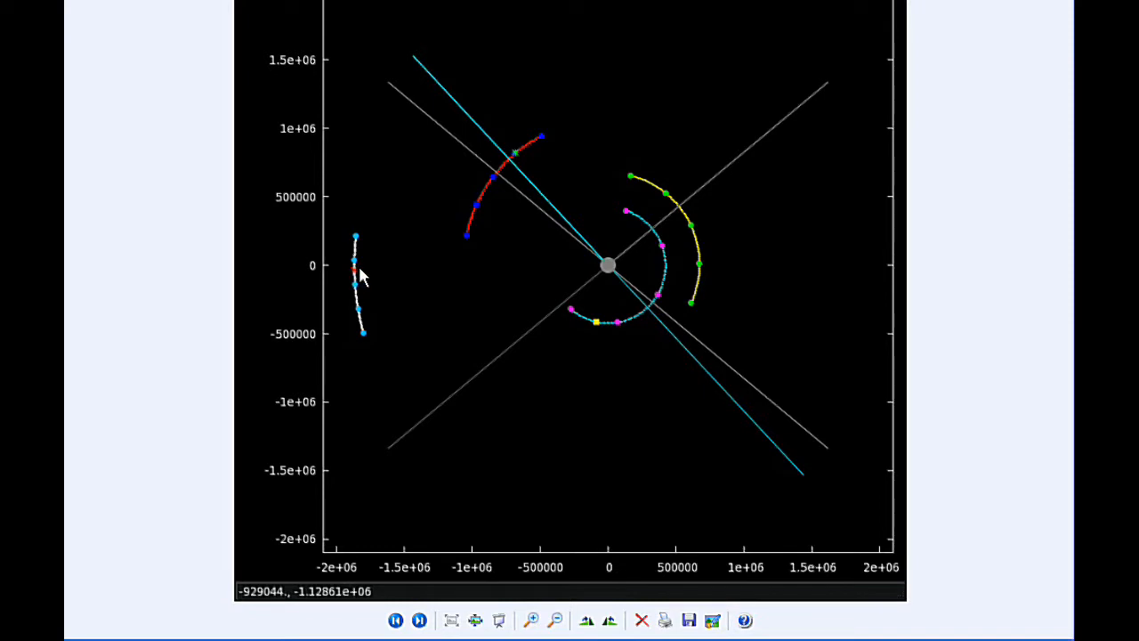
{"action": "mouse_move", "coordinate": [385, 56]}
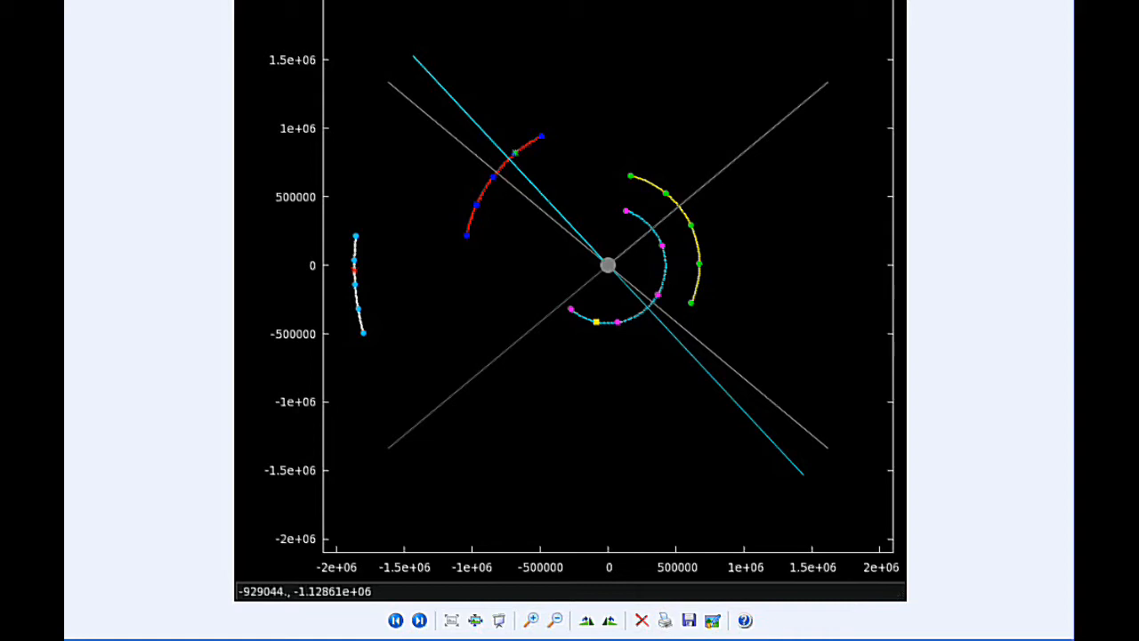
{"action": "mouse_move", "coordinate": [438, 80]}
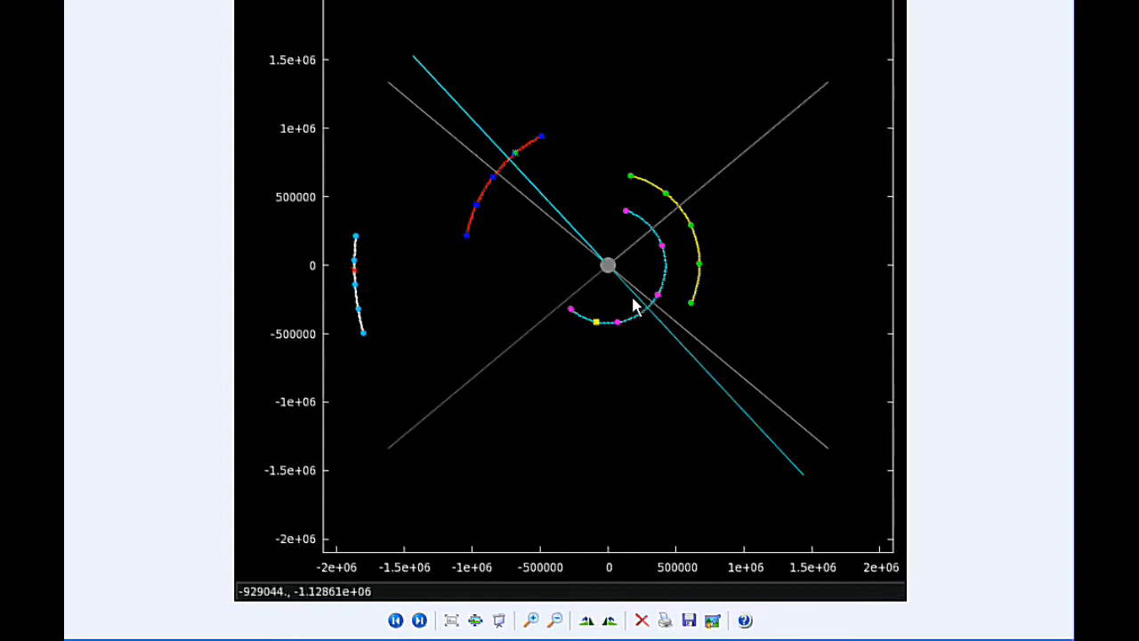
{"action": "mouse_move", "coordinate": [512, 236]}
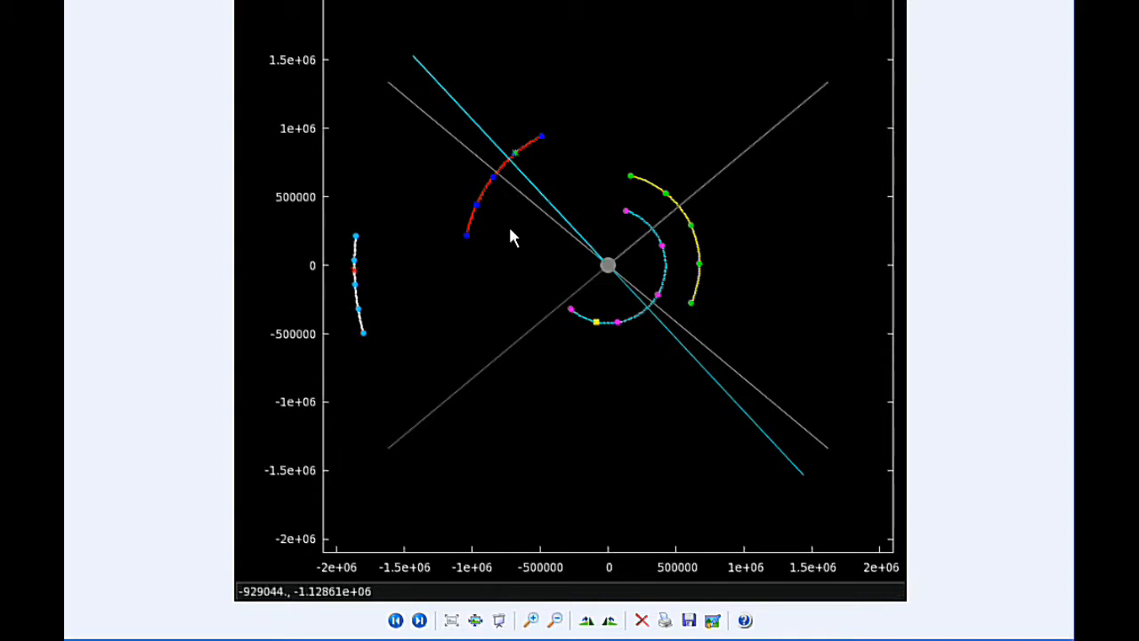
{"action": "mouse_move", "coordinate": [659, 302]}
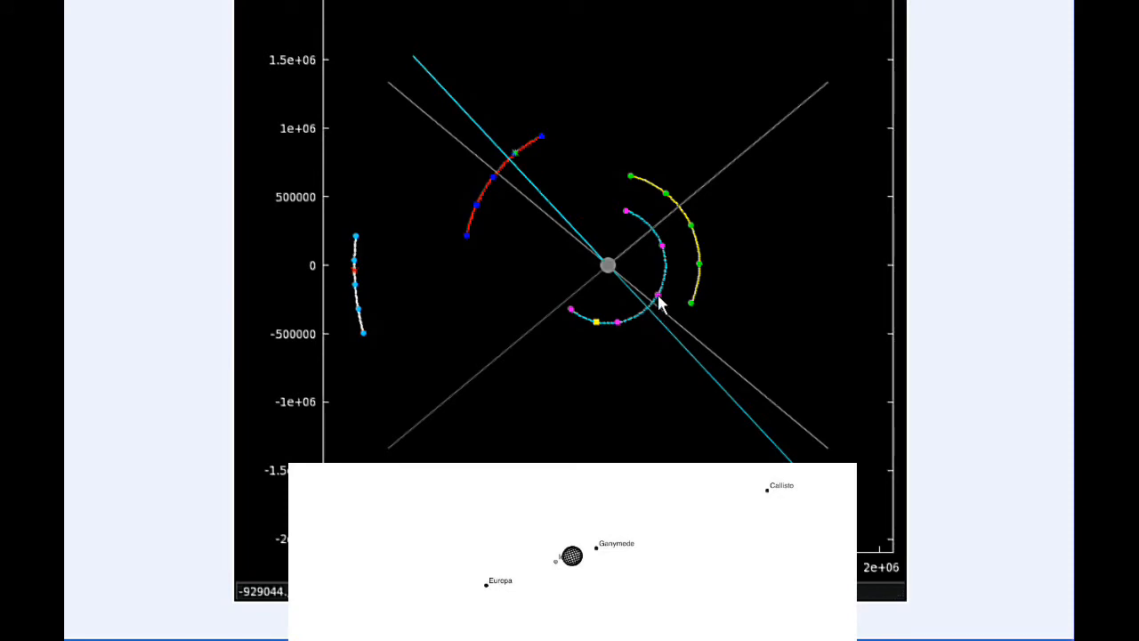
{"action": "mouse_move", "coordinate": [572, 272]}
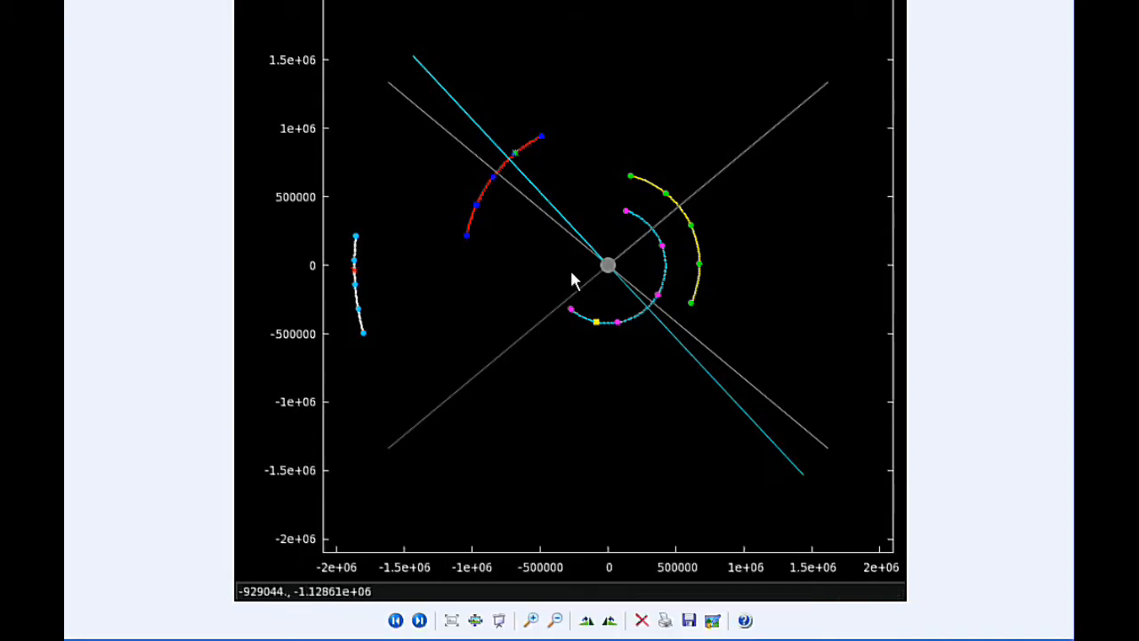
{"action": "mouse_move", "coordinate": [654, 320]}
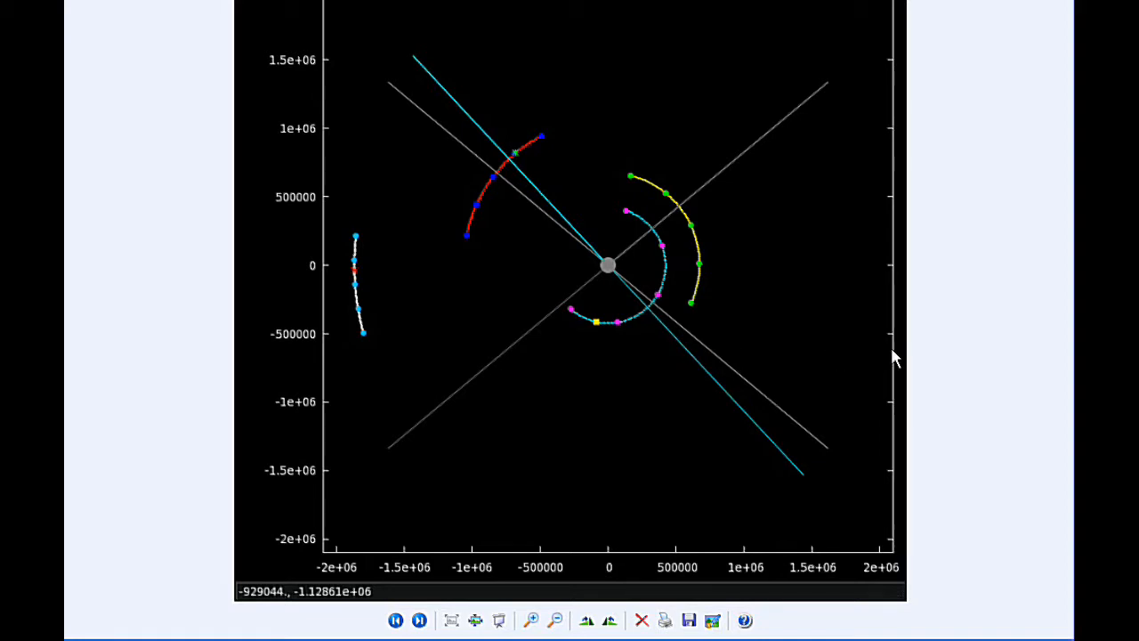
{"action": "mouse_move", "coordinate": [966, 350]}
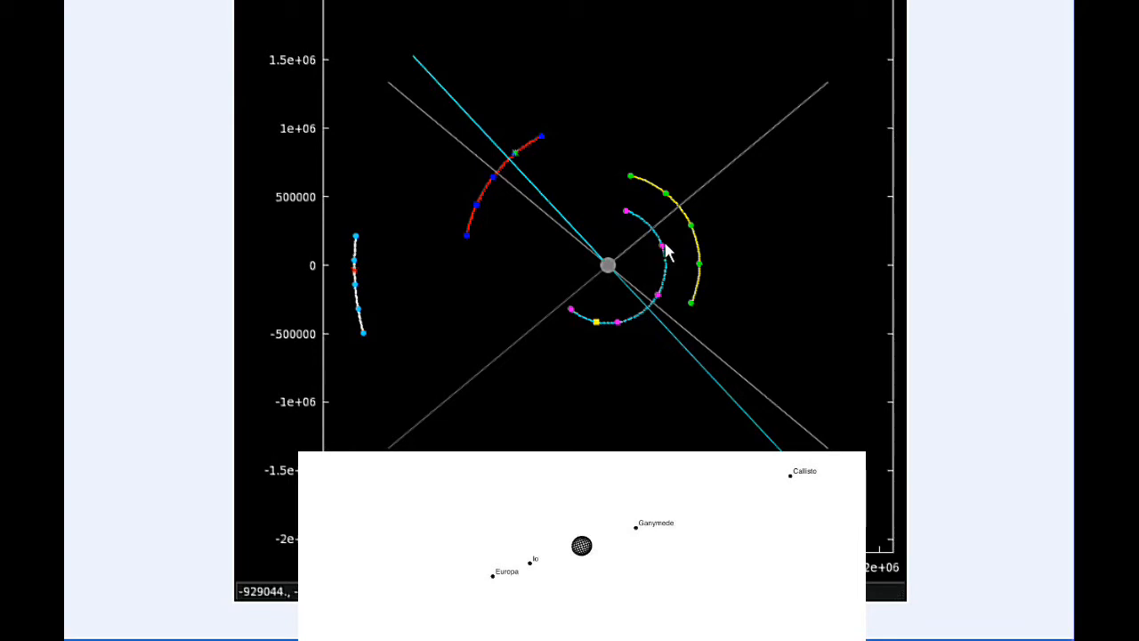
{"action": "mouse_move", "coordinate": [652, 234]}
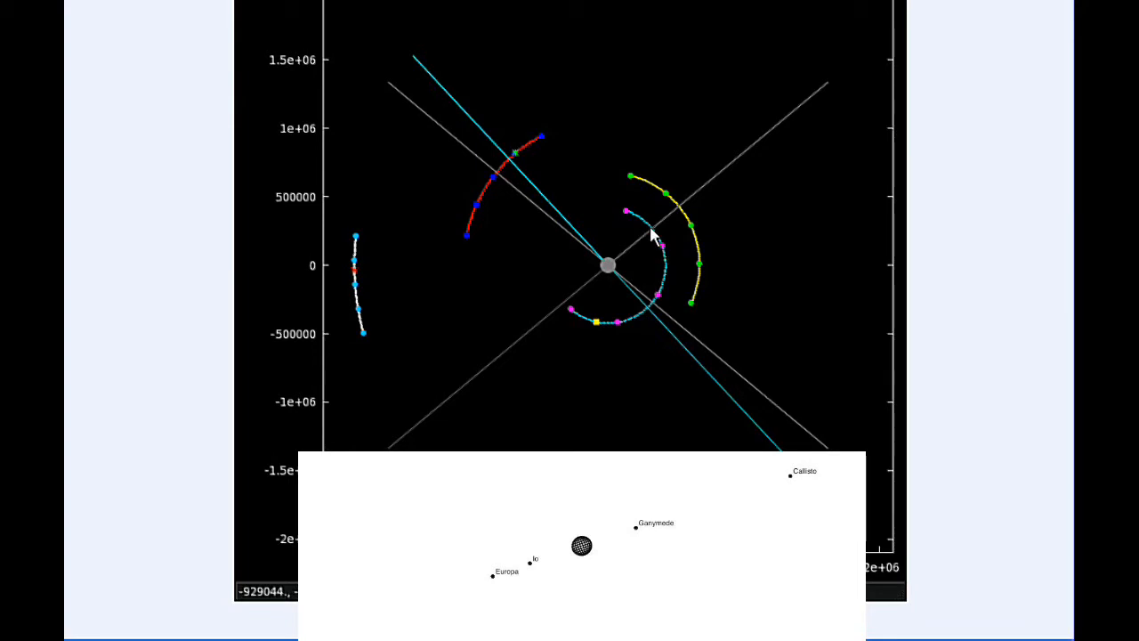
{"action": "mouse_move", "coordinate": [663, 216]}
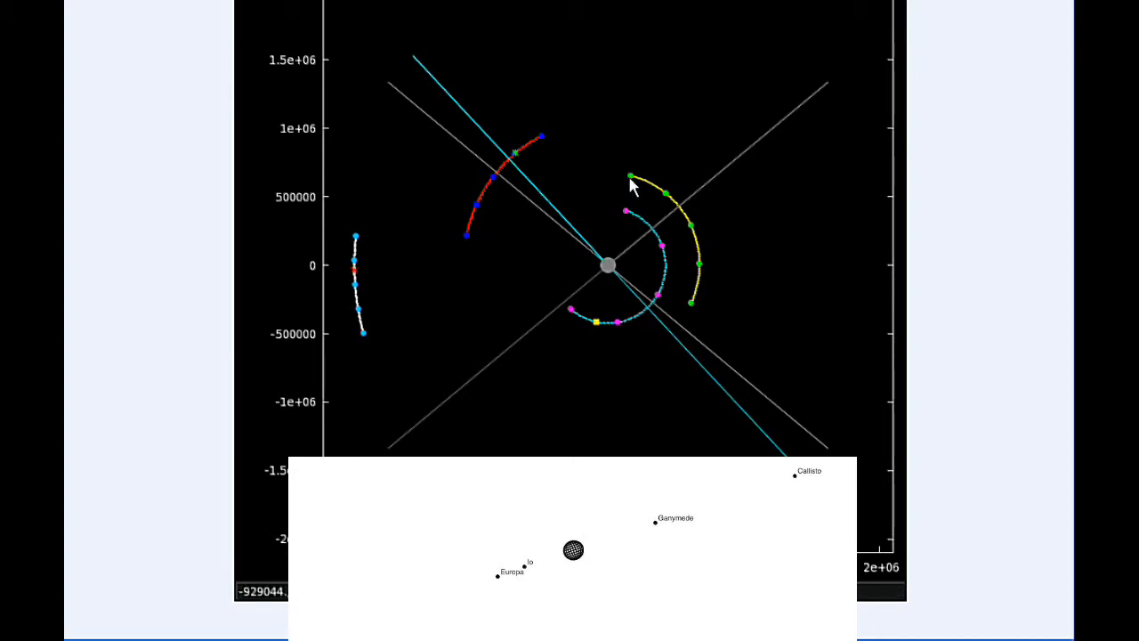
{"action": "mouse_move", "coordinate": [469, 242]}
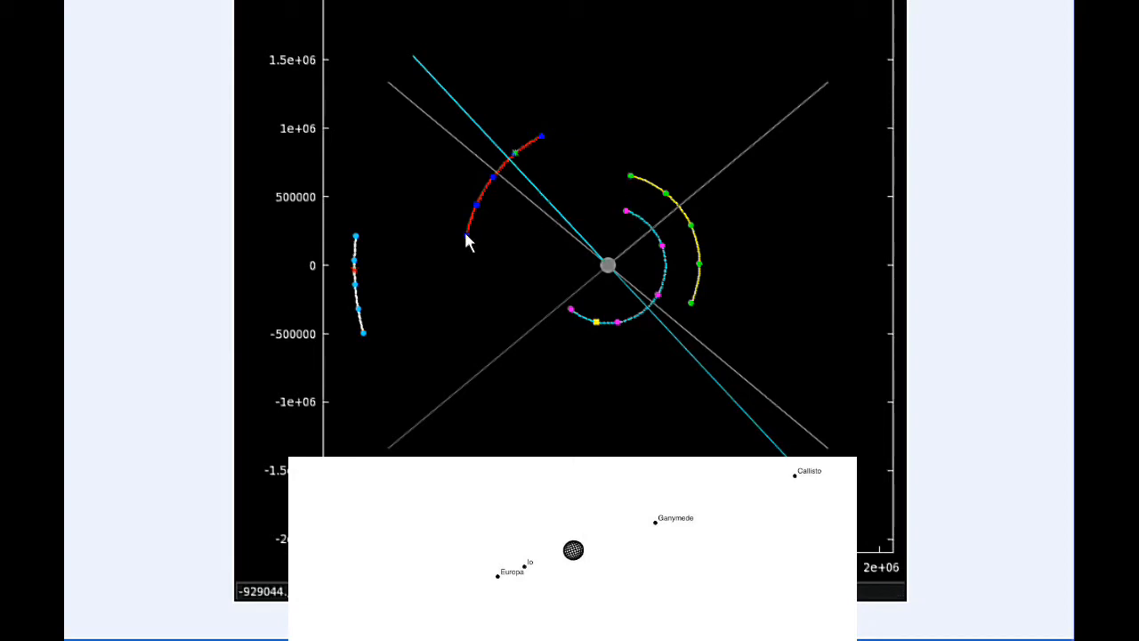
{"action": "mouse_move", "coordinate": [415, 260]}
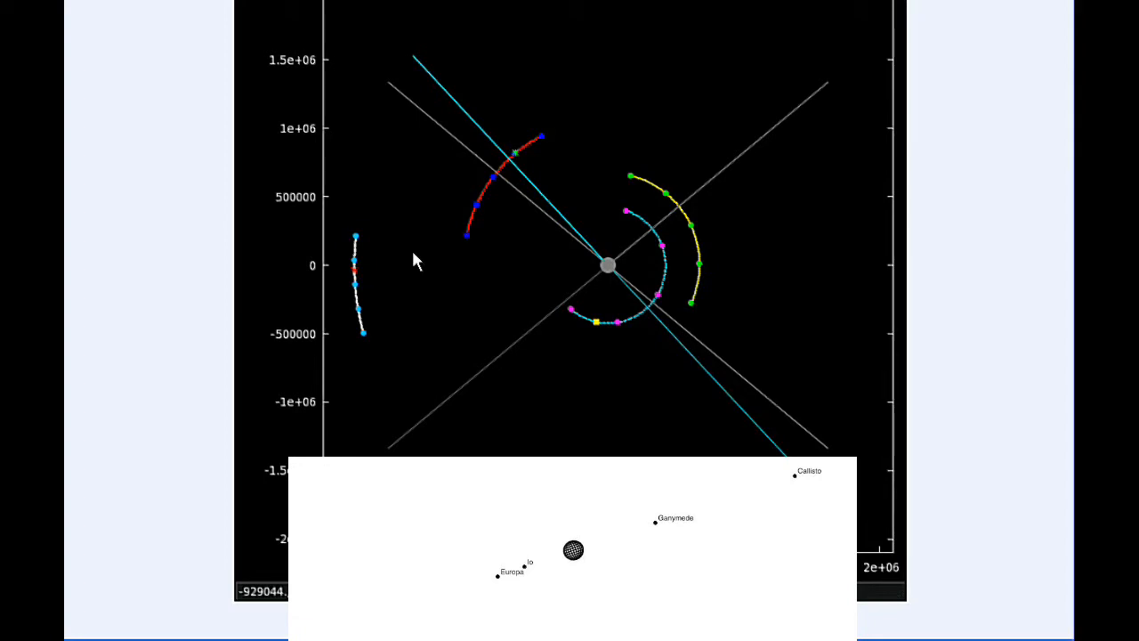
{"action": "mouse_move", "coordinate": [371, 351]}
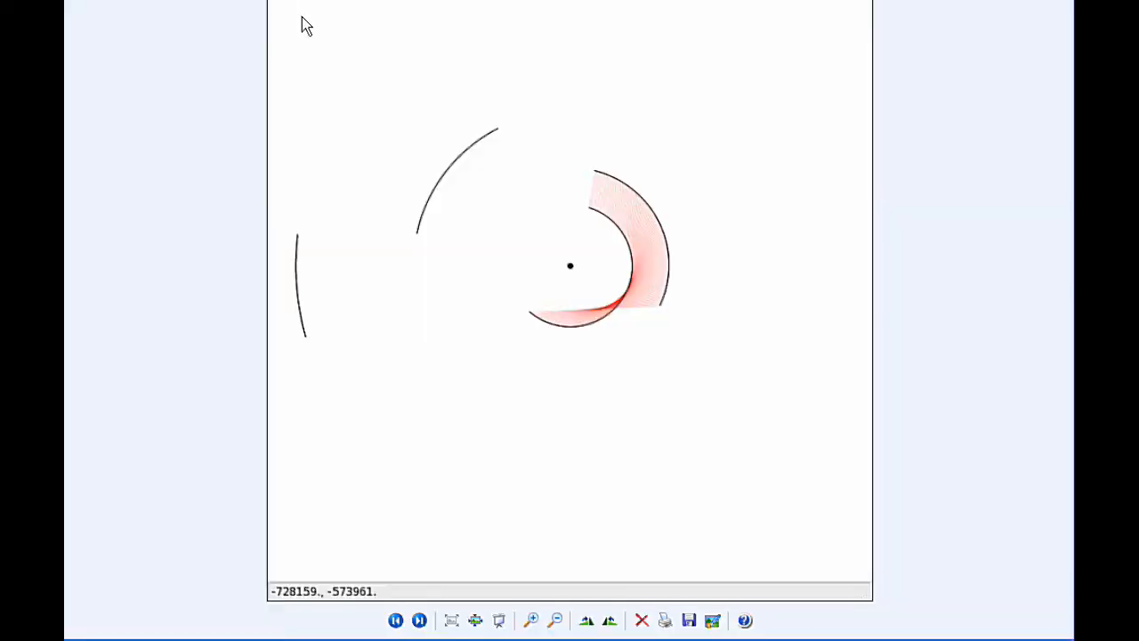
{"action": "mouse_move", "coordinate": [596, 220]}
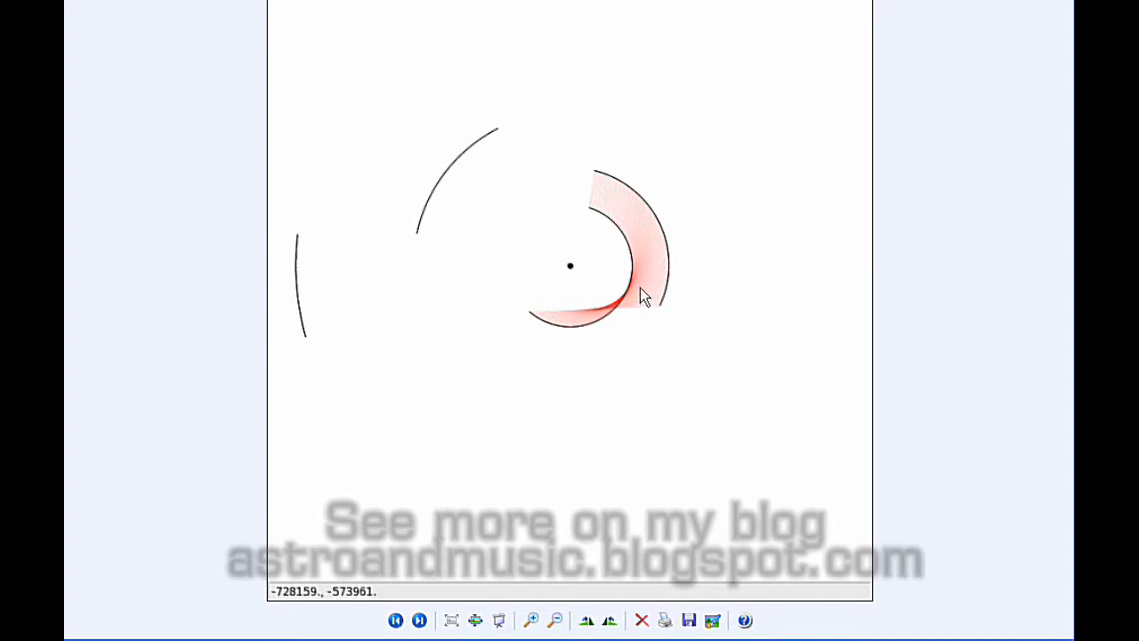
- Advance through four ribbon plots, from red past the greens to the blue outer-arc ribbon
{"action": "left_click", "coordinate": [419, 620]}
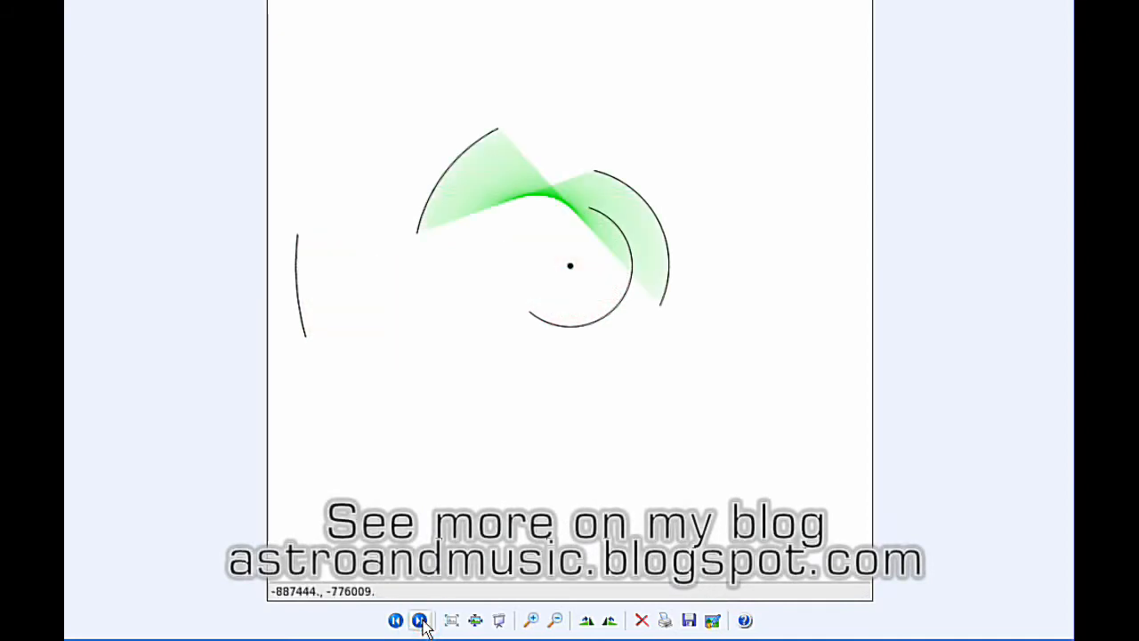
{"action": "left_click", "coordinate": [419, 620]}
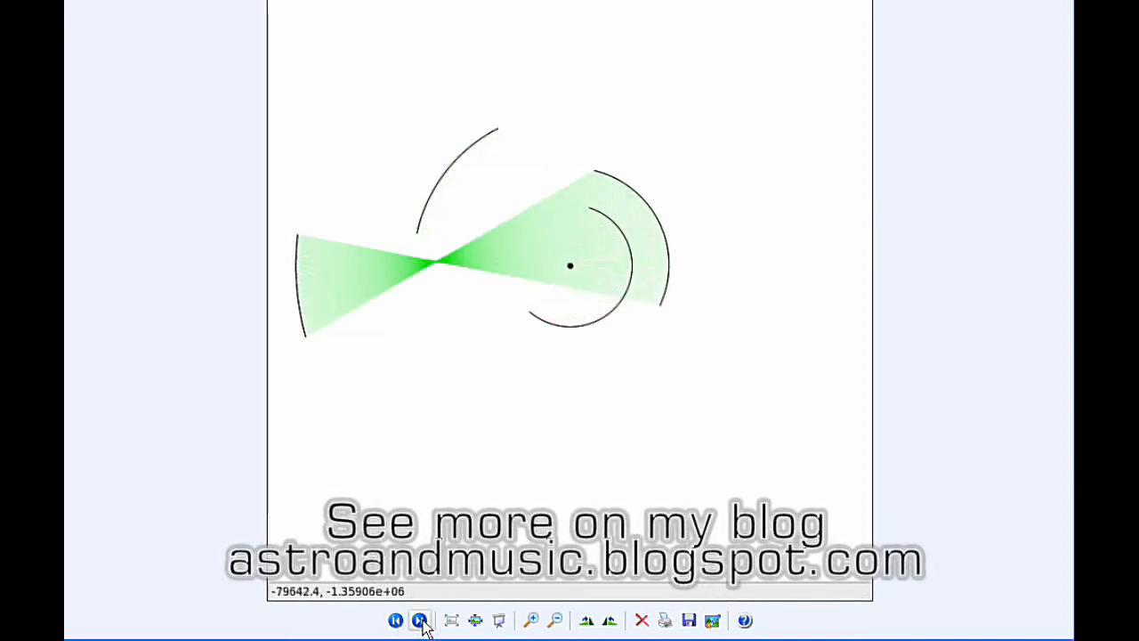
{"action": "left_click", "coordinate": [420, 621]}
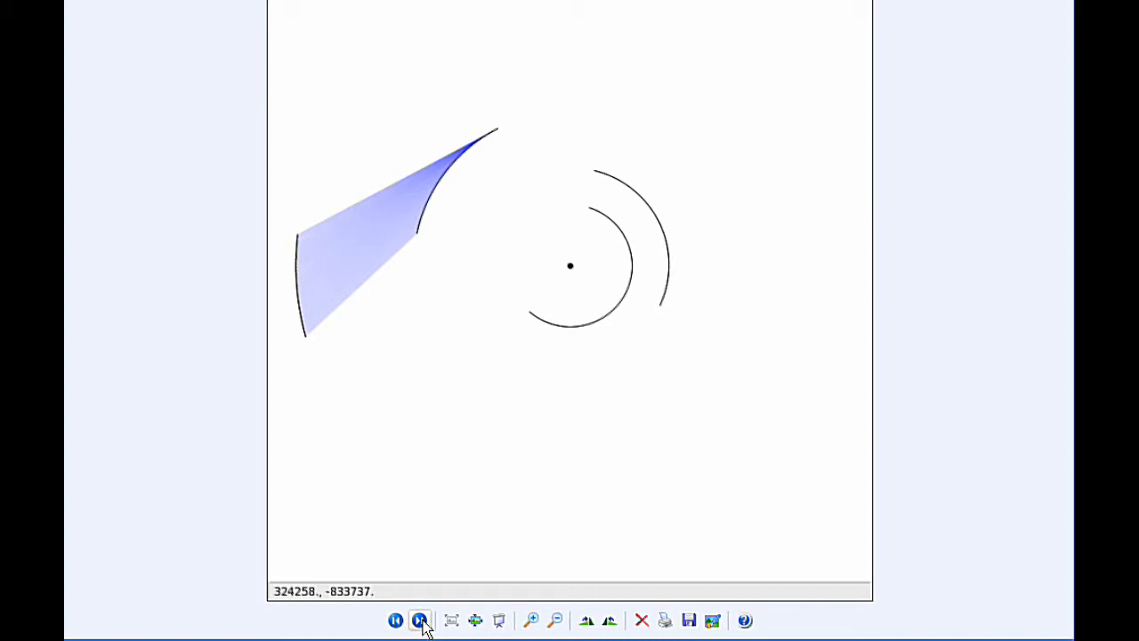
{"action": "left_click", "coordinate": [420, 620]}
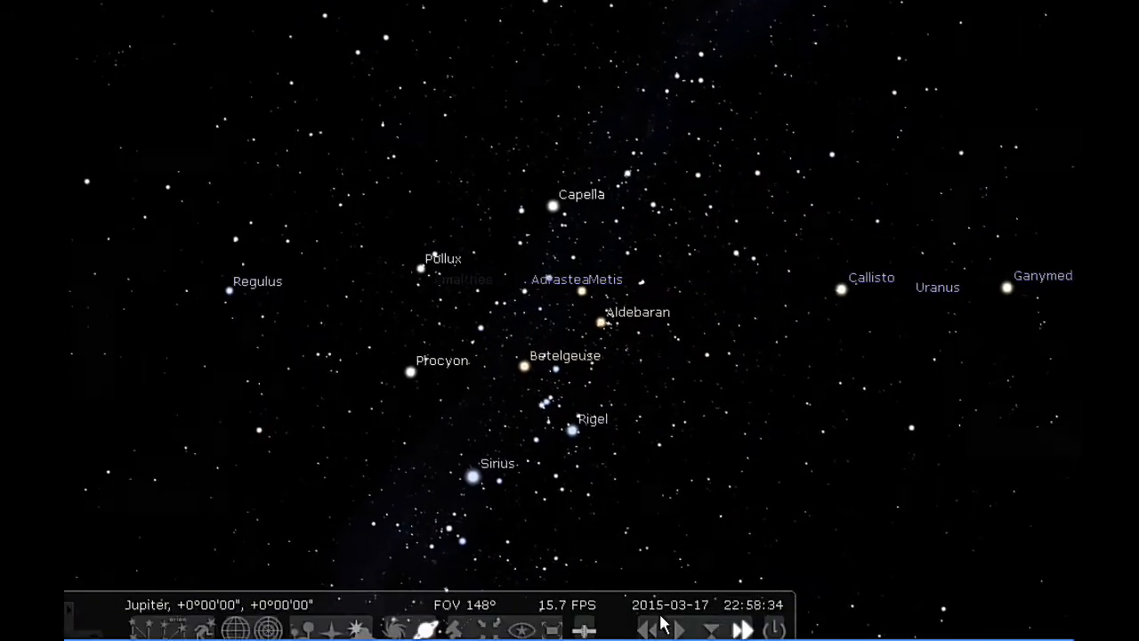
- Fast-forward time in Jupiter's sky to watch it drift, then restore the normal time rate
{"action": "left_click", "coordinate": [678, 618]}
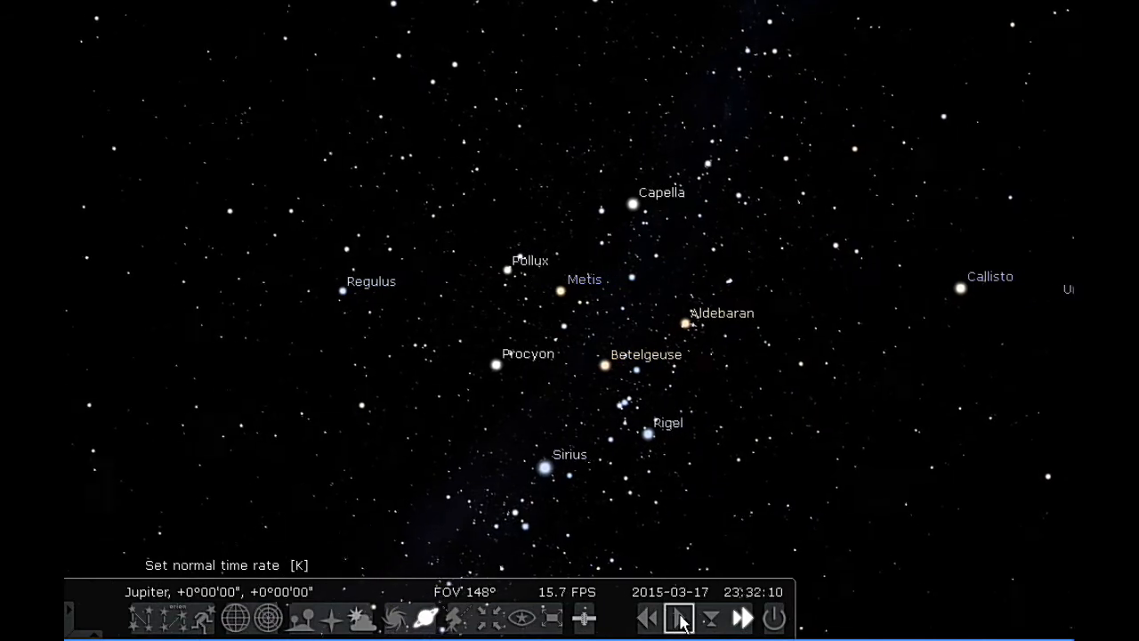
{"action": "left_click", "coordinate": [742, 619]}
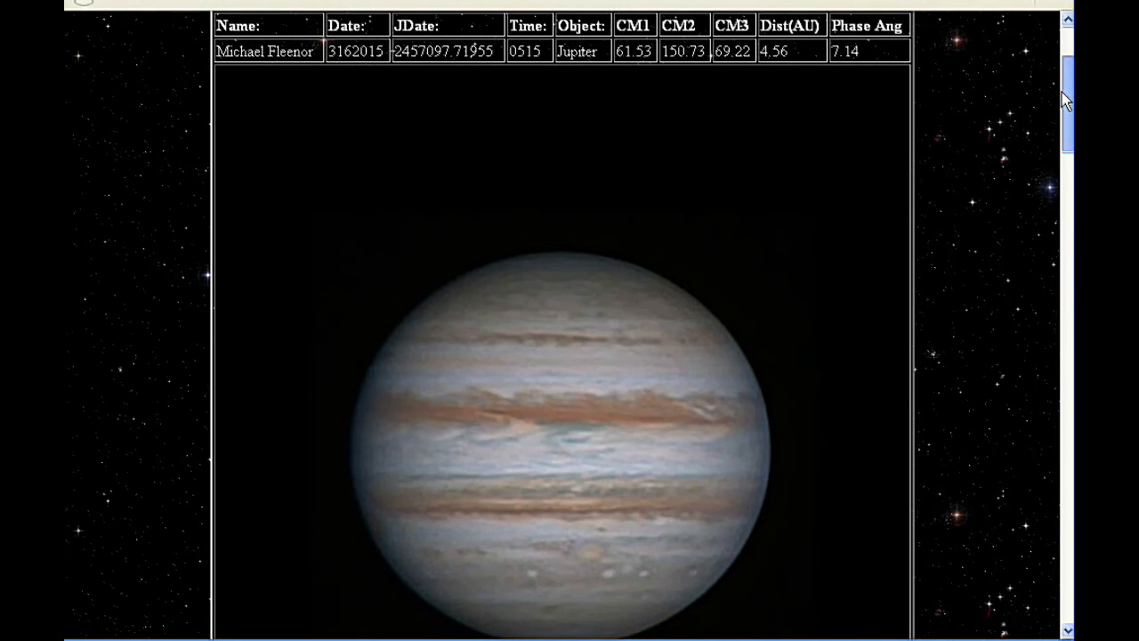
- Scroll down to the Jupiter photo caption about the Great Red Spot and Oval BA
{"action": "scroll", "scroll_direction": "down", "scroll_amount": 3}
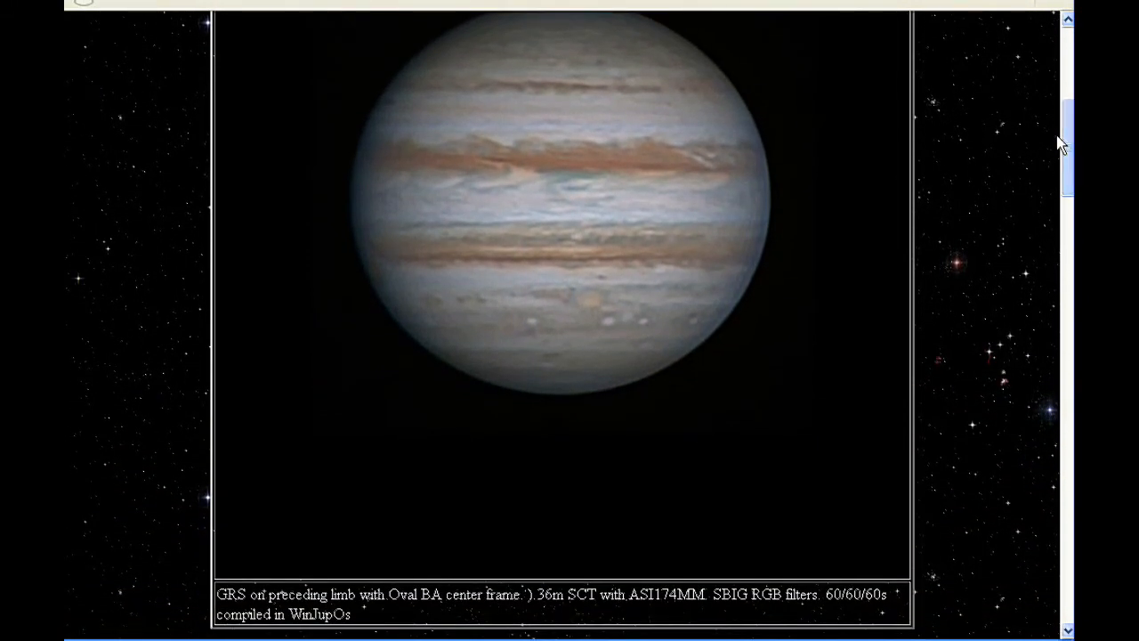